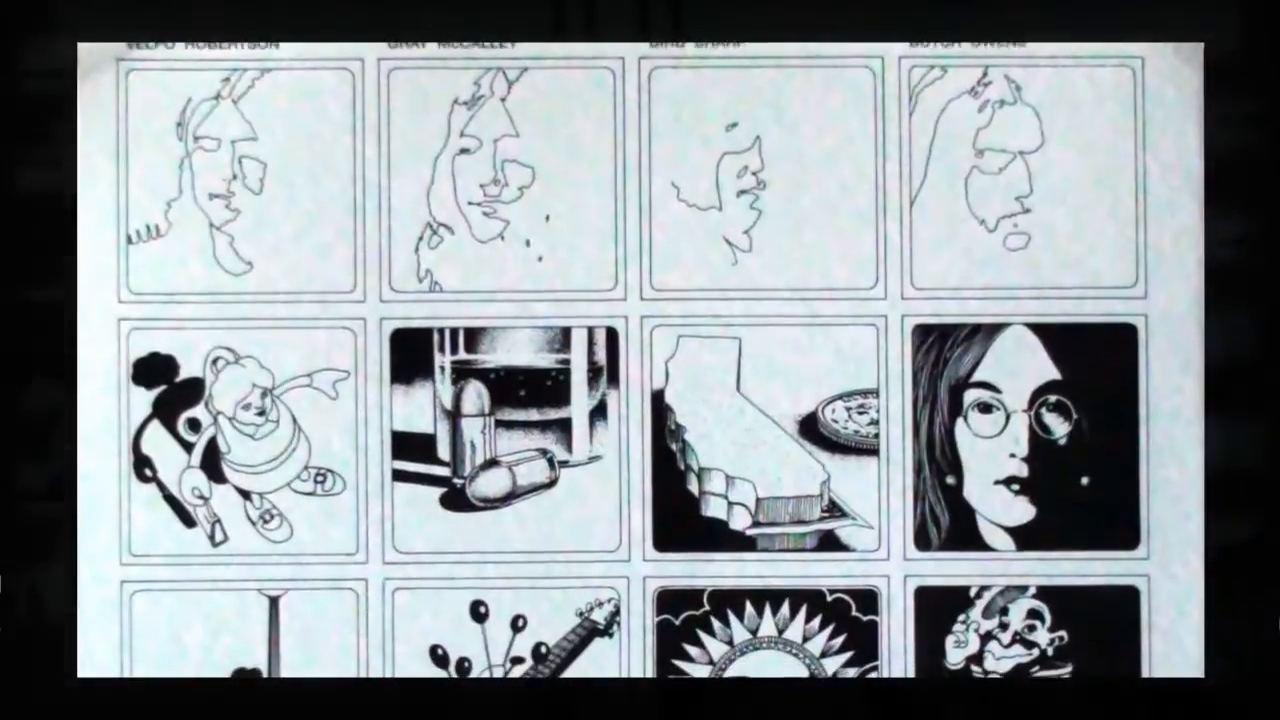
scroll(down, 3)
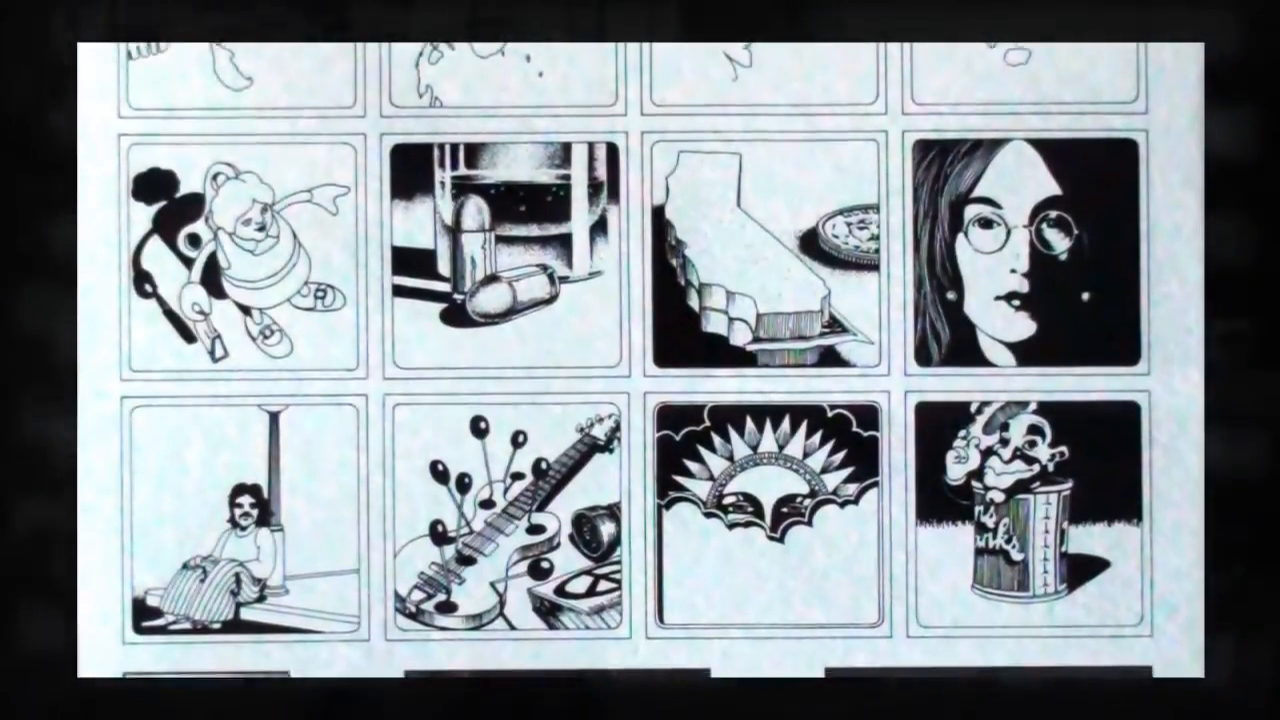
scroll(down, 3)
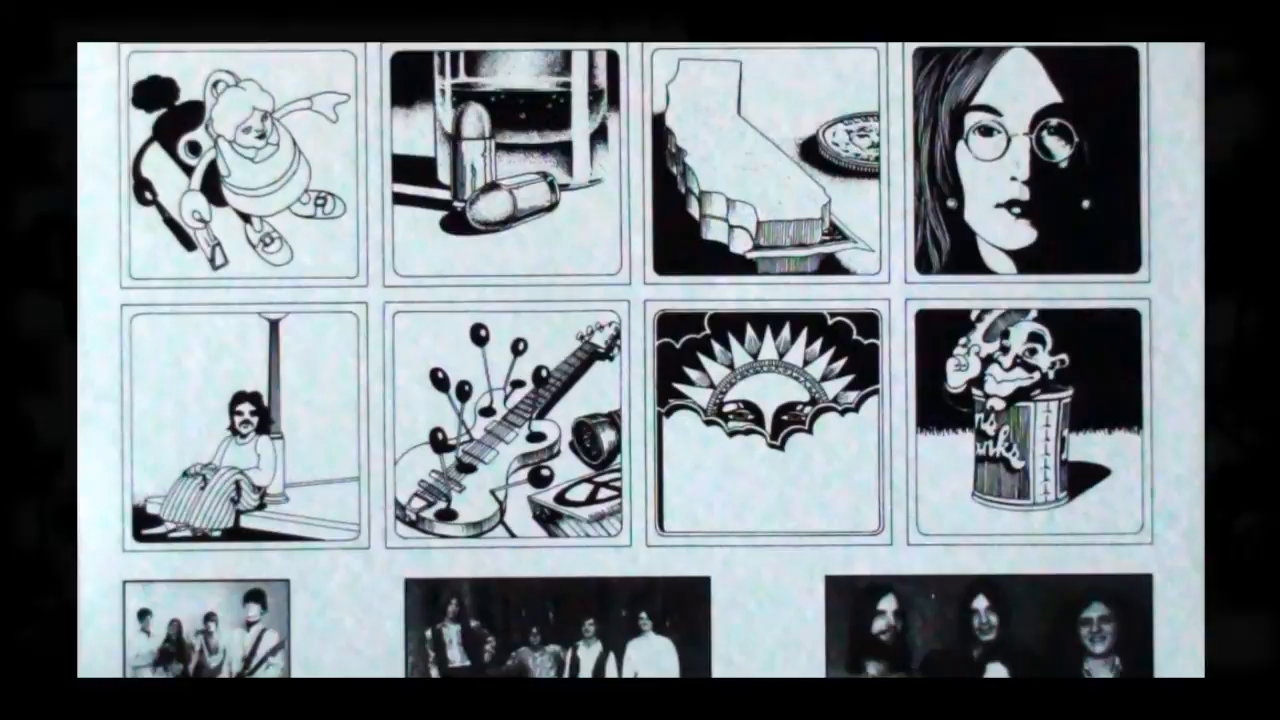